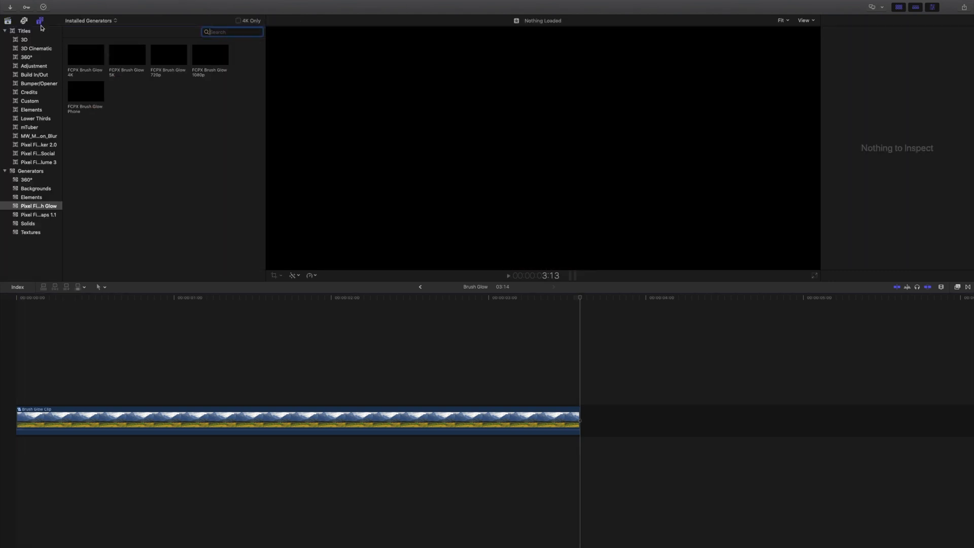
# - Place the FCPX Brush Glow 4K generator on the timeline above the talking clip
pyautogui.click(39, 206)
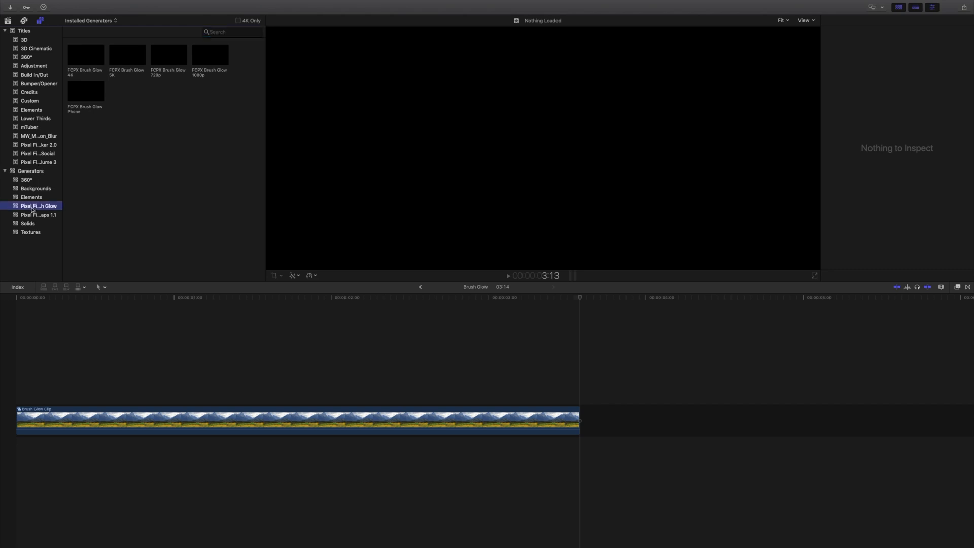
pyautogui.moveTo(189, 86)
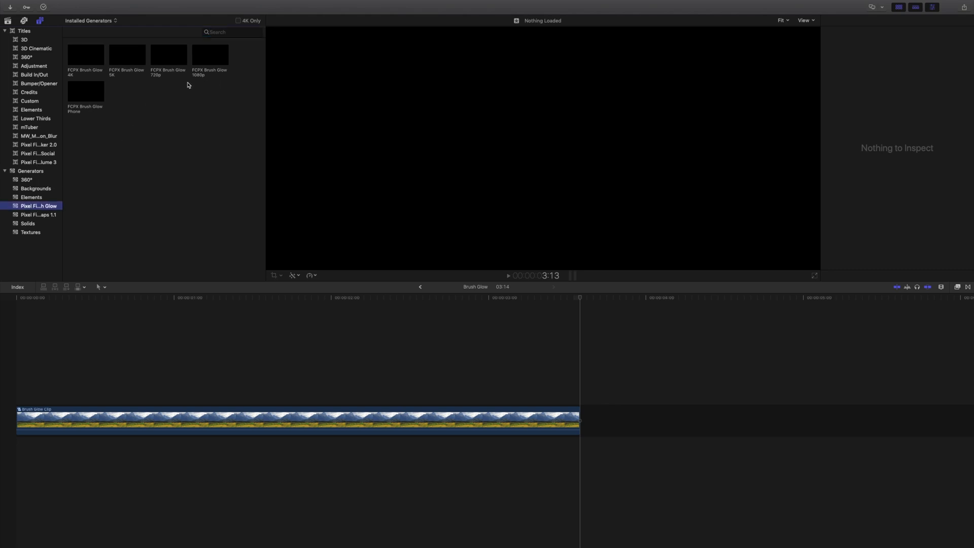
pyautogui.click(85, 54)
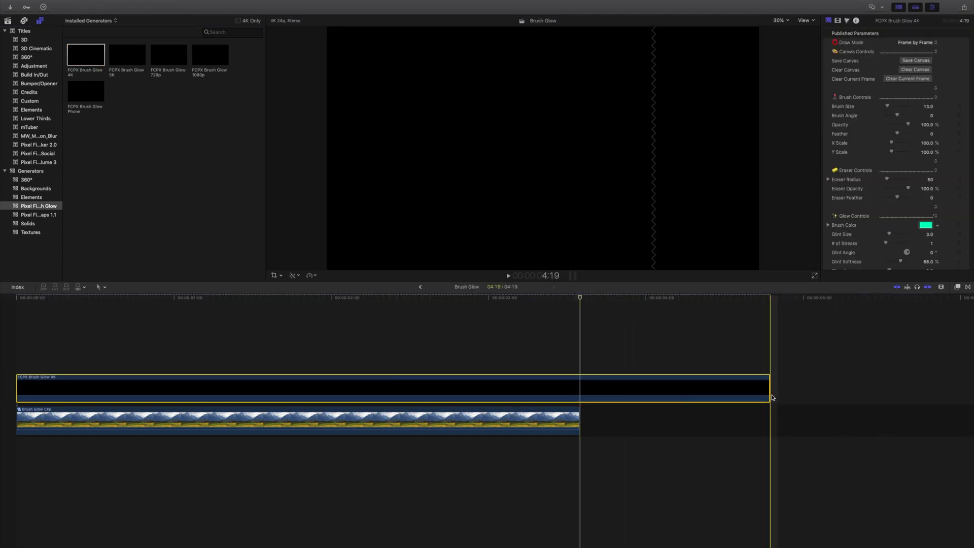
pyautogui.moveTo(768, 388); pyautogui.dragTo(580, 389)
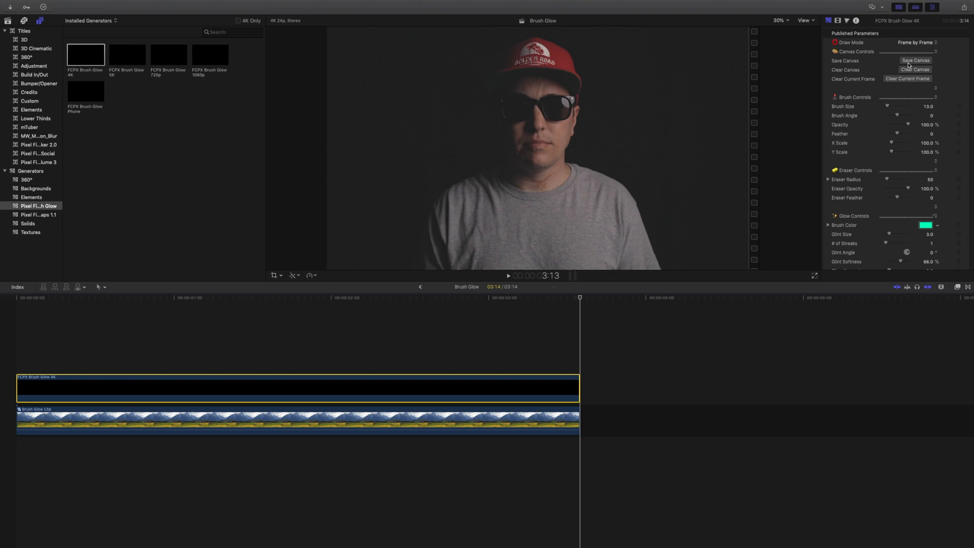
pyautogui.moveTo(902, 44)
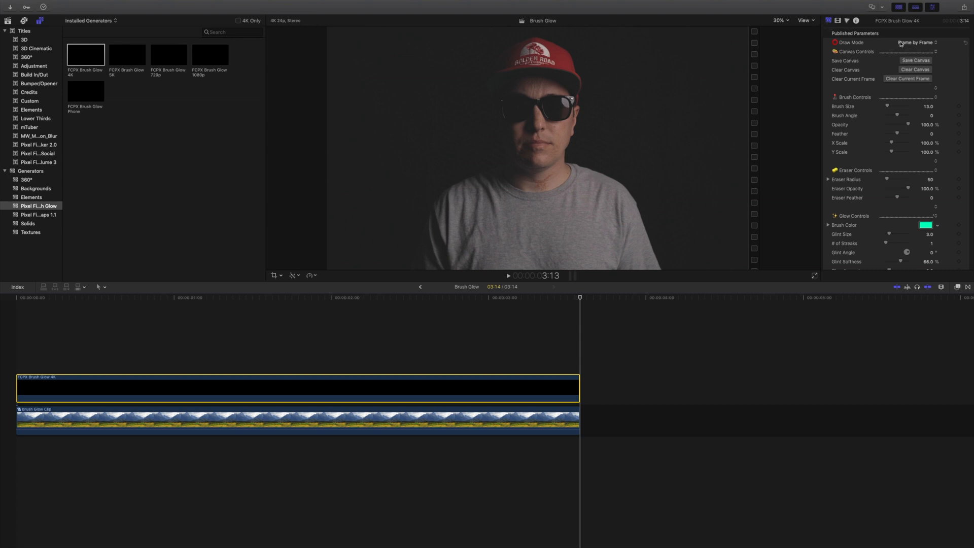
# - Keep Draw Mode on Frame by Frame and reach the brush settings in the Inspector
pyautogui.click(913, 43)
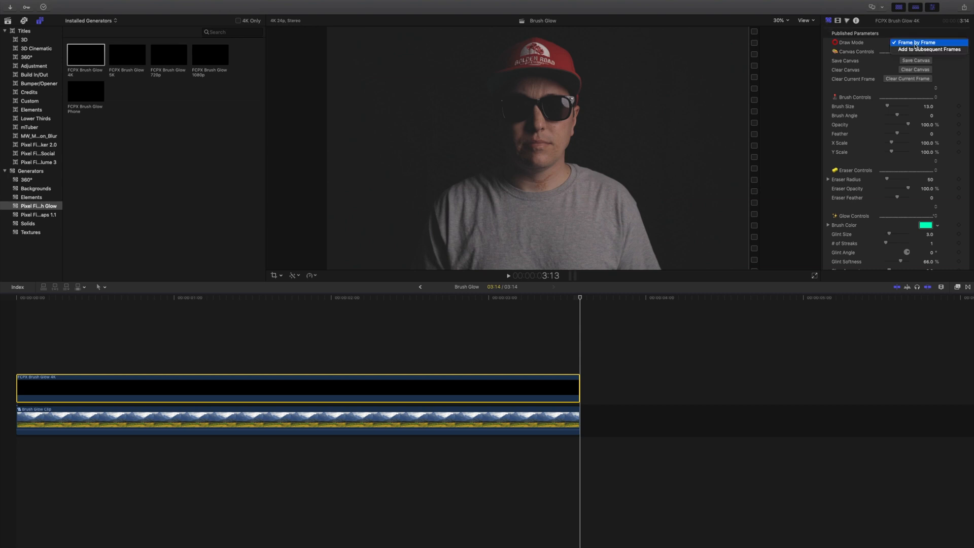
pyautogui.moveTo(931, 48)
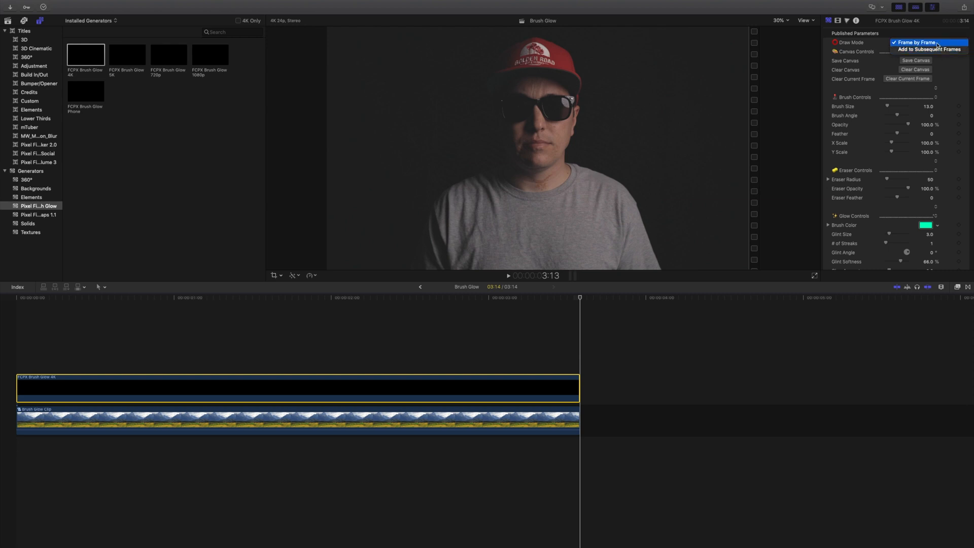
pyautogui.click(913, 43)
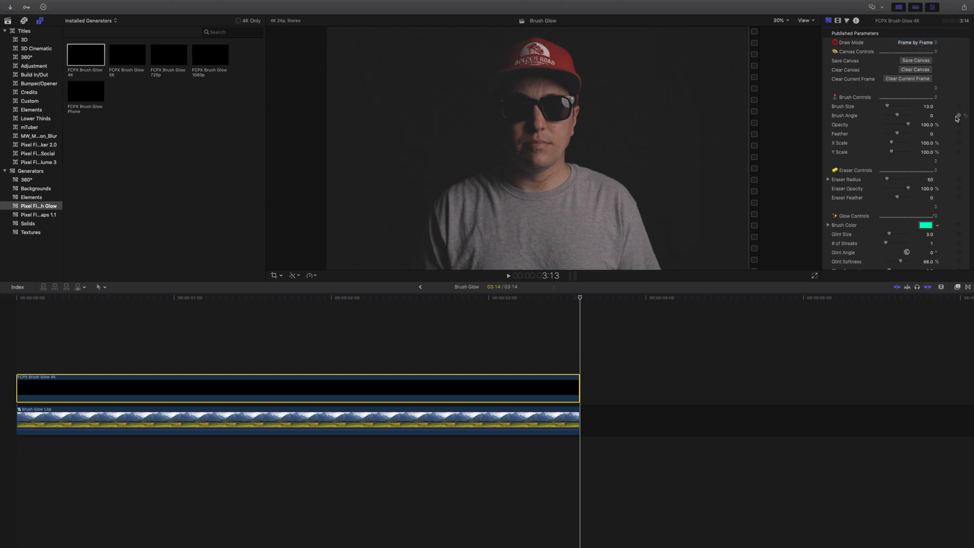
pyautogui.scroll(-3)
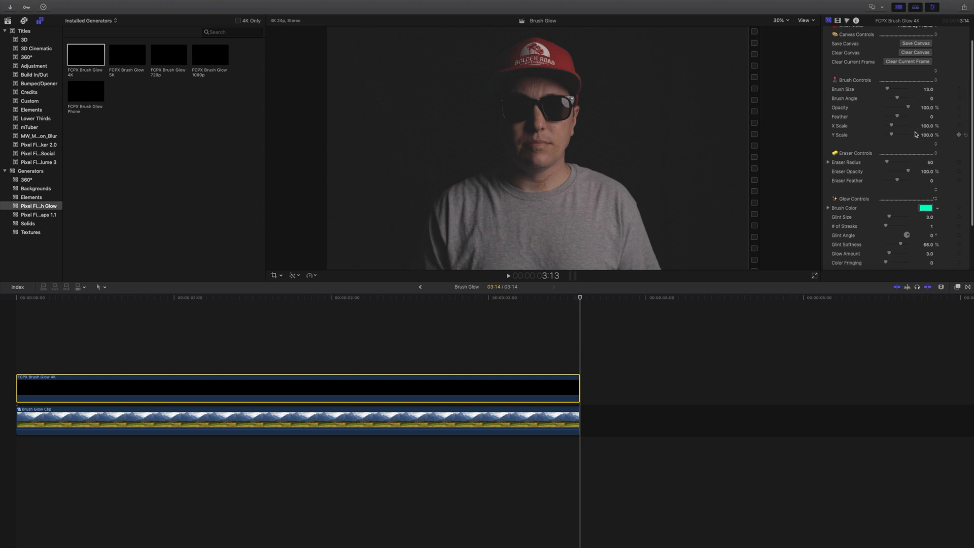
pyautogui.scroll(-3)
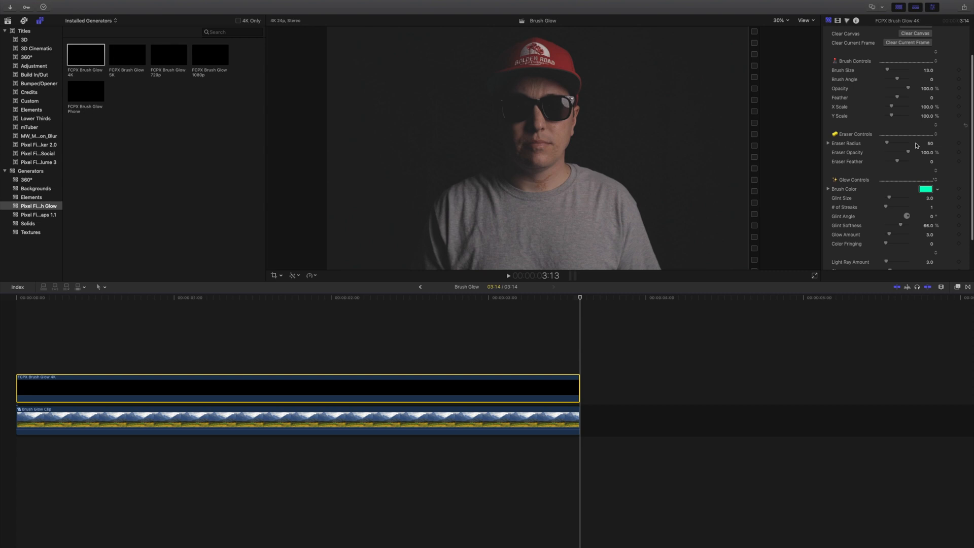
pyautogui.scroll(-3)
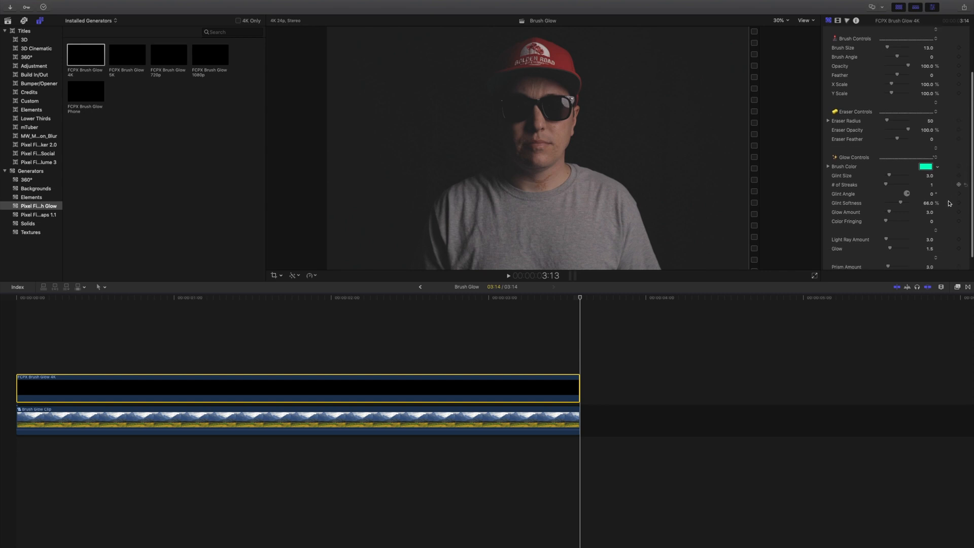
pyautogui.scroll(-3)
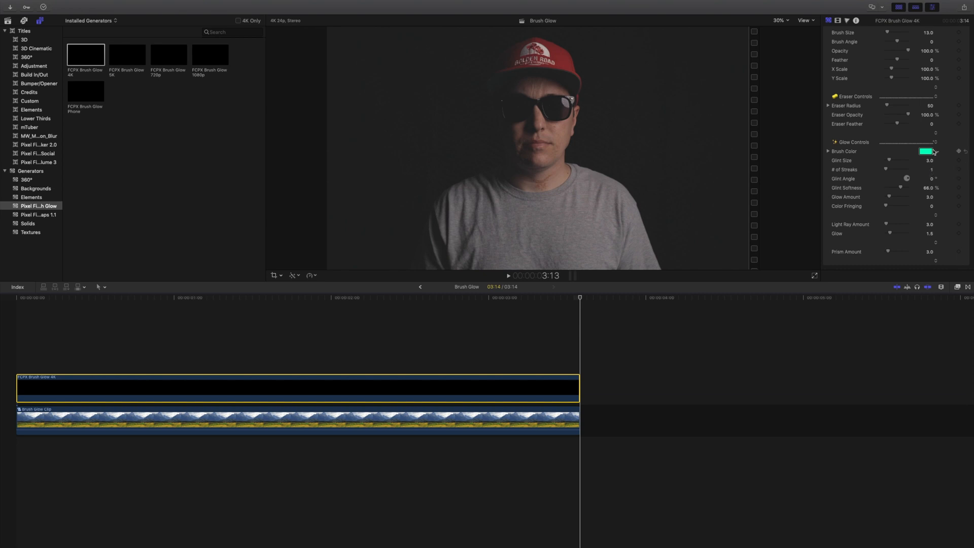
# - Change the Brush Color from green toward a red/magenta hue in the picker
pyautogui.click(926, 151)
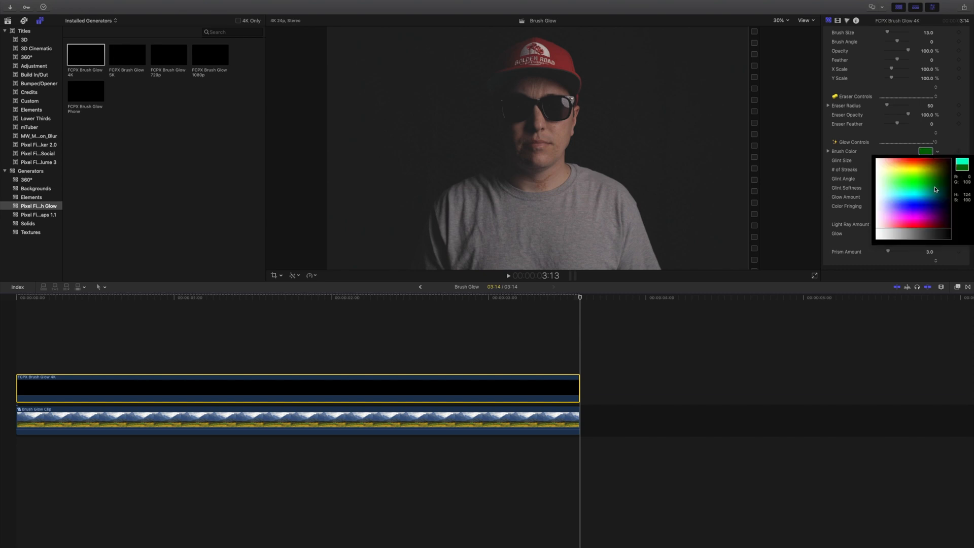
pyautogui.click(913, 228)
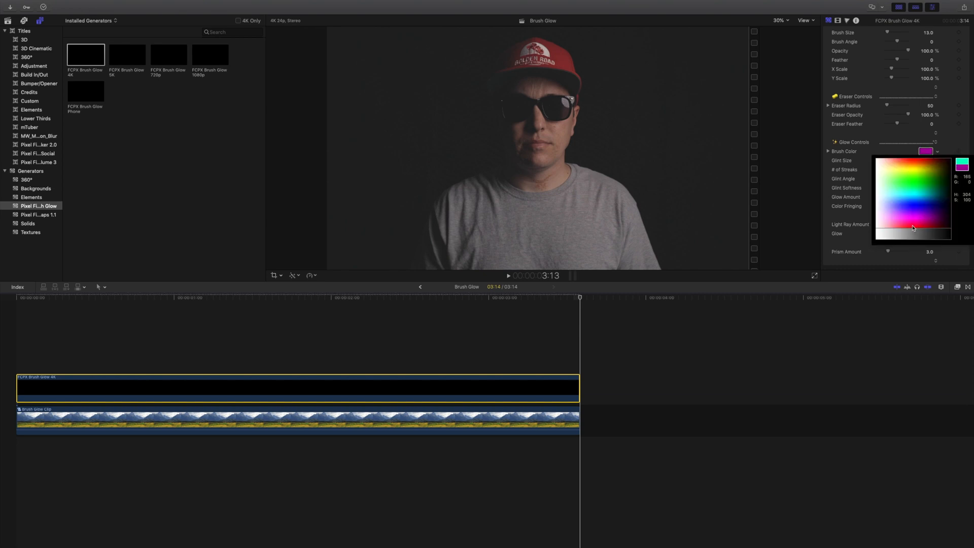
pyautogui.click(911, 220)
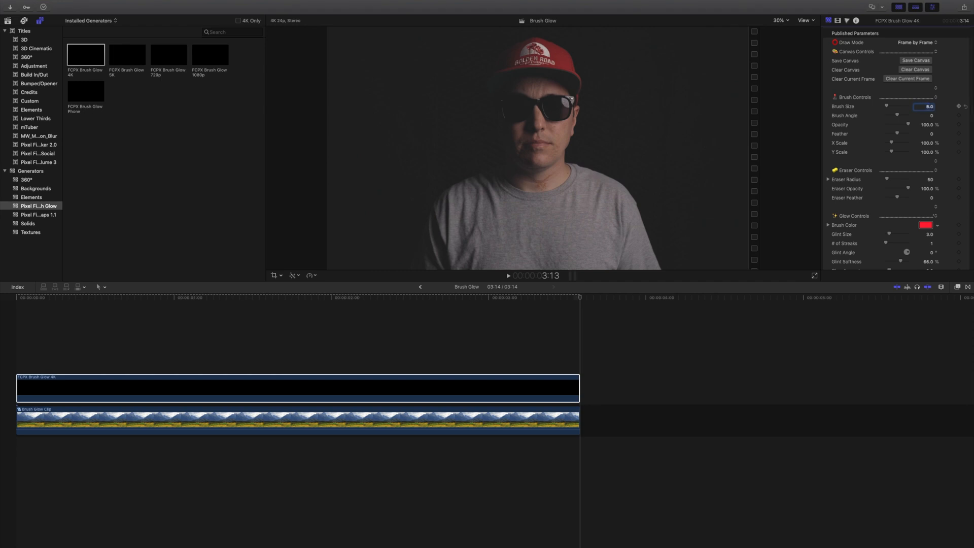
pyautogui.moveTo(648, 143)
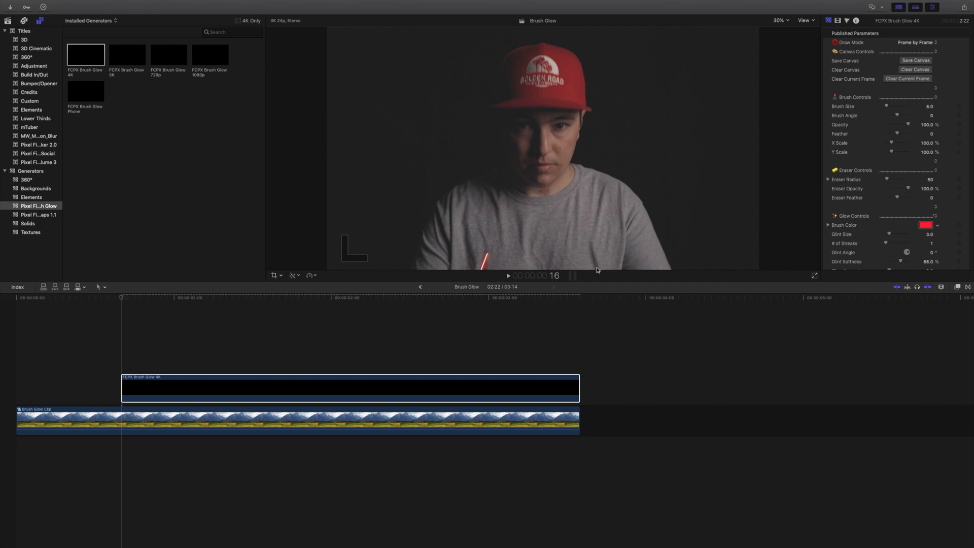
pyautogui.moveTo(594, 256)
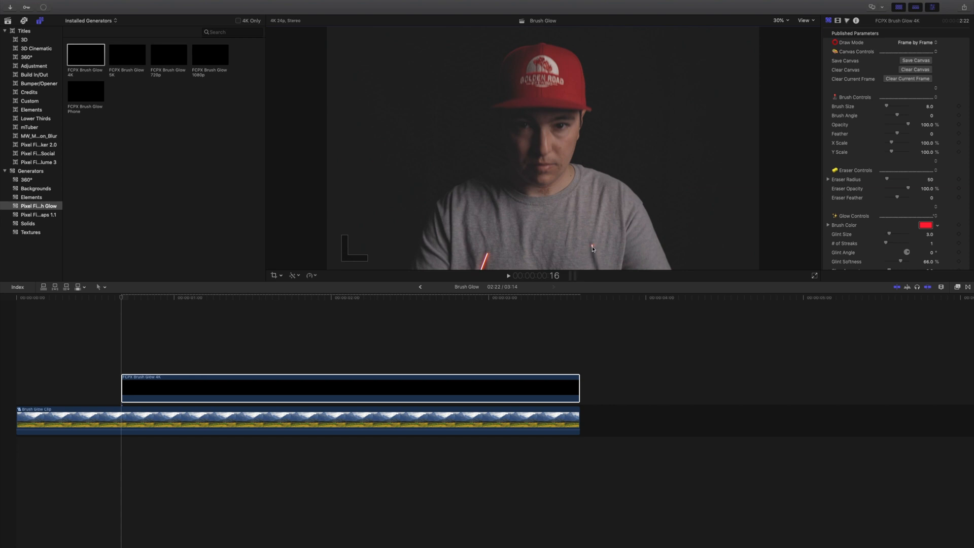
pyautogui.moveTo(599, 270)
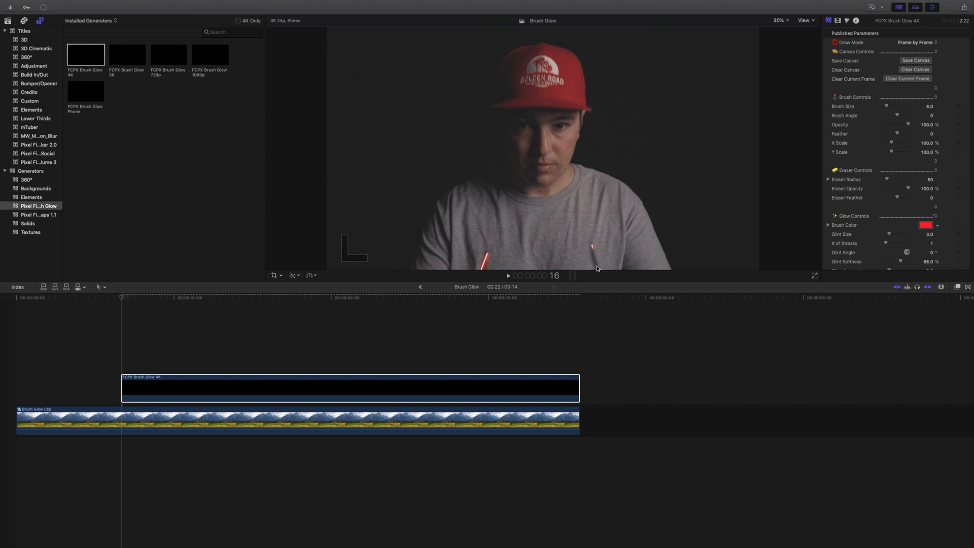
pyautogui.moveTo(591, 254)
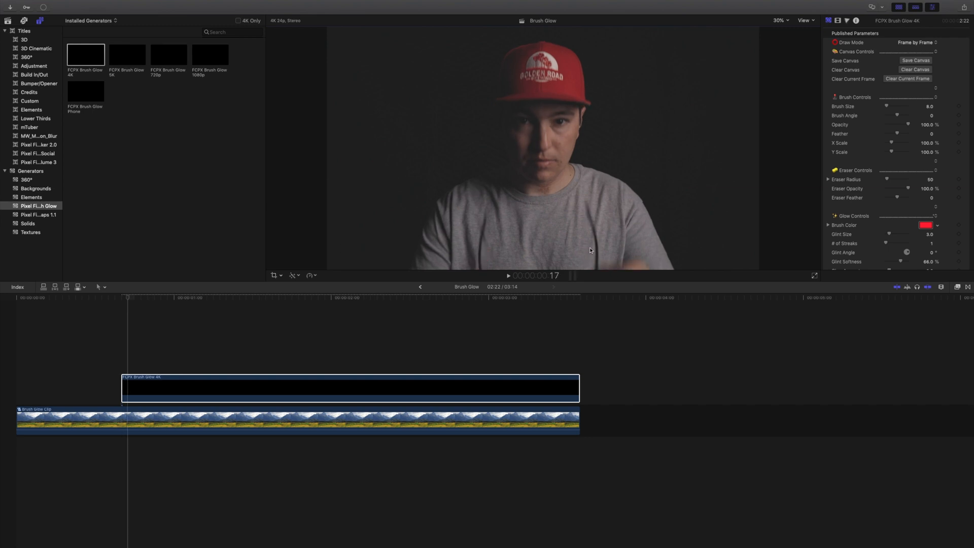
pyautogui.moveTo(486, 218)
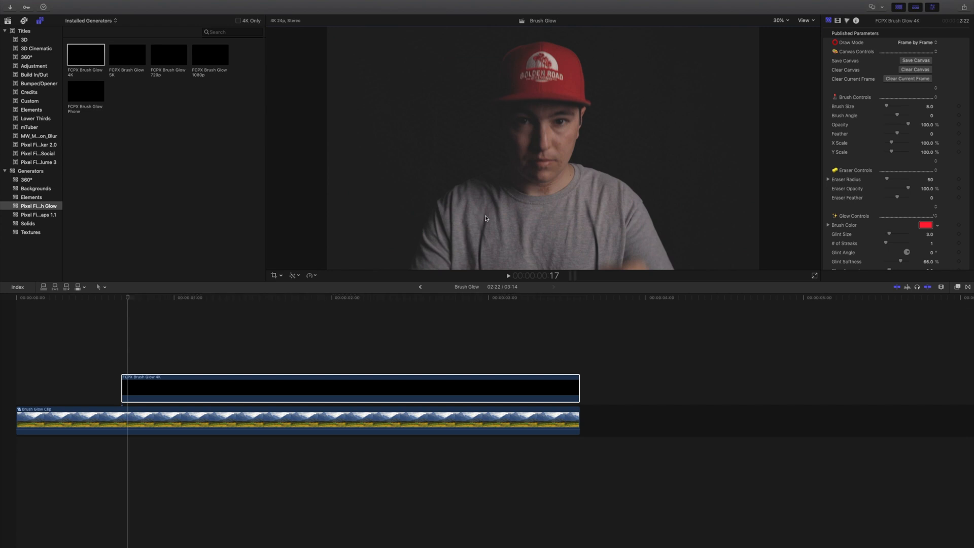
# - Paint test red glow strokes down the front of the grey shirt
pyautogui.moveTo(486, 218); pyautogui.dragTo(481, 264)
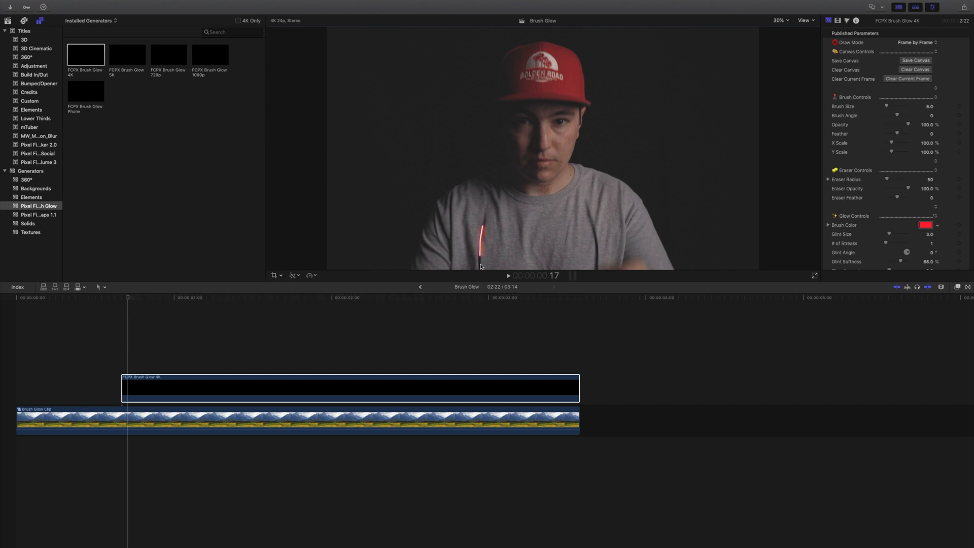
pyautogui.moveTo(580, 225)
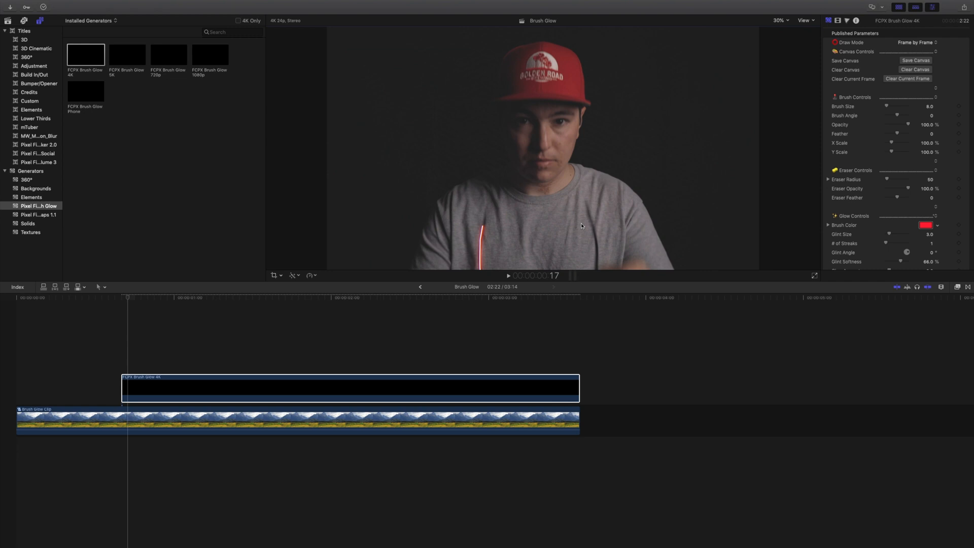
pyautogui.moveTo(585, 207)
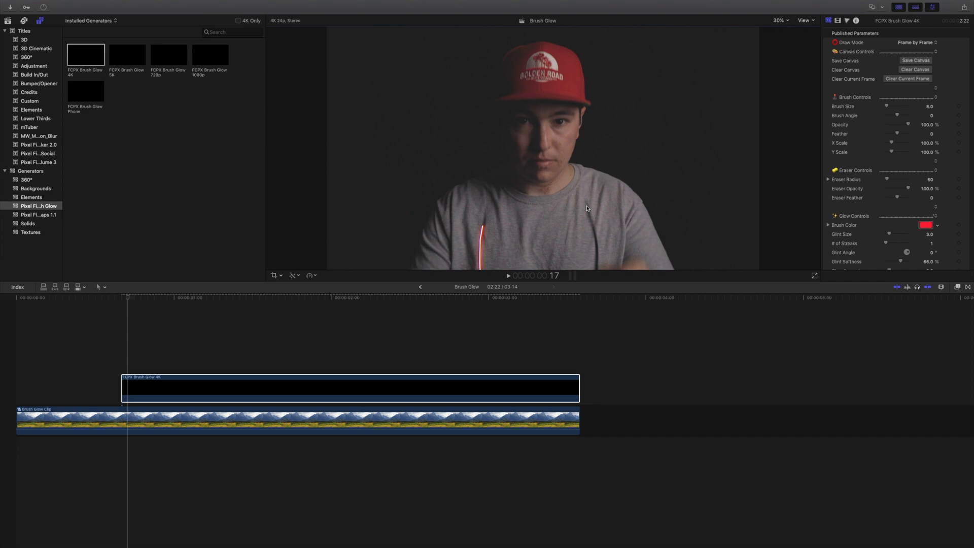
pyautogui.moveTo(588, 207); pyautogui.dragTo(594, 238)
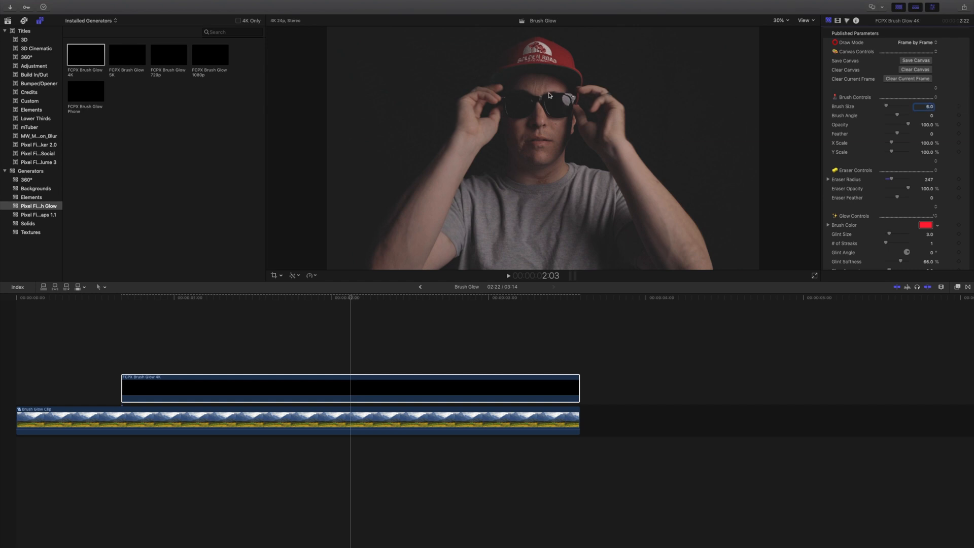
pyautogui.moveTo(545, 97)
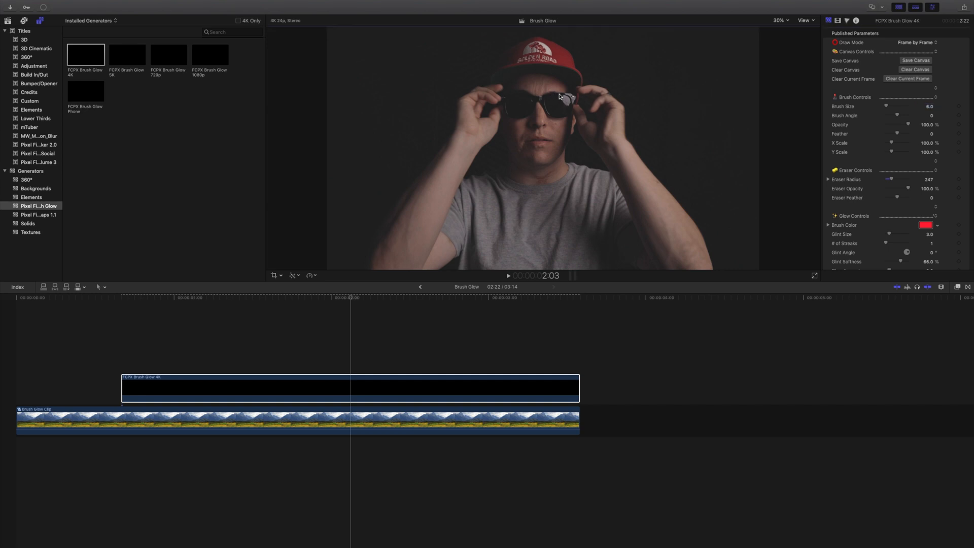
# - Draw a red glowing outline around the right lens of the sunglasses
pyautogui.moveTo(556, 99); pyautogui.dragTo(571, 95)
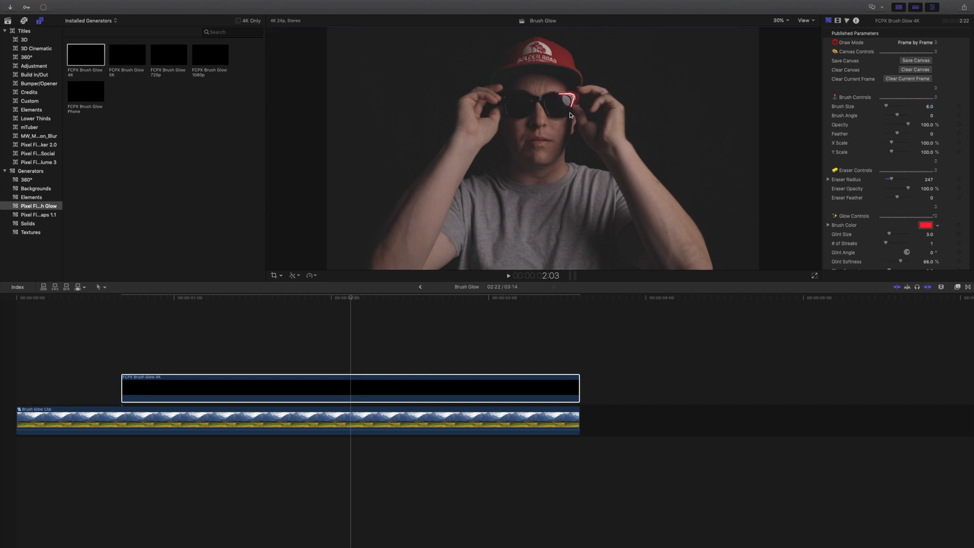
pyautogui.moveTo(570, 116); pyautogui.dragTo(544, 111)
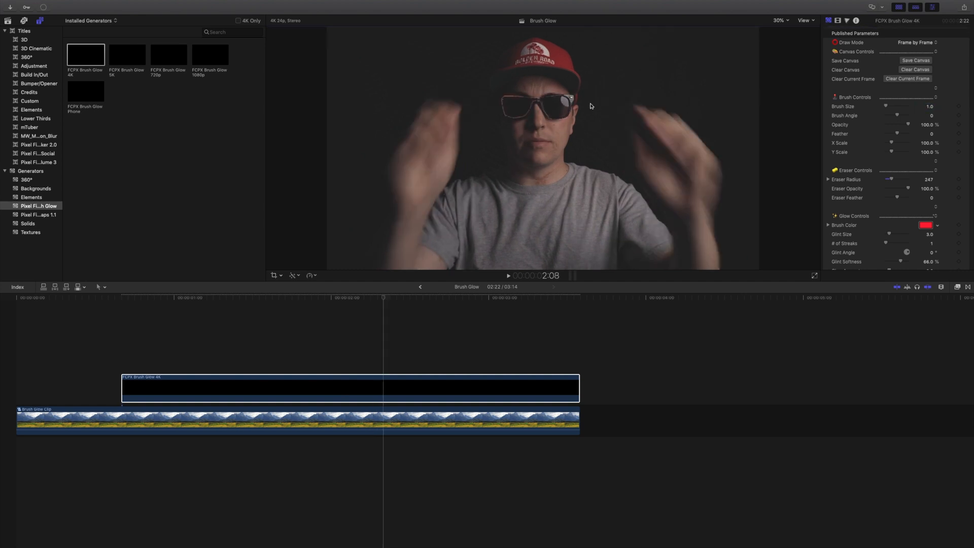
# - End the first glow layer at the playhead and add a second Brush Glow 4K after it
pyautogui.moveTo(577, 387); pyautogui.dragTo(386, 388)
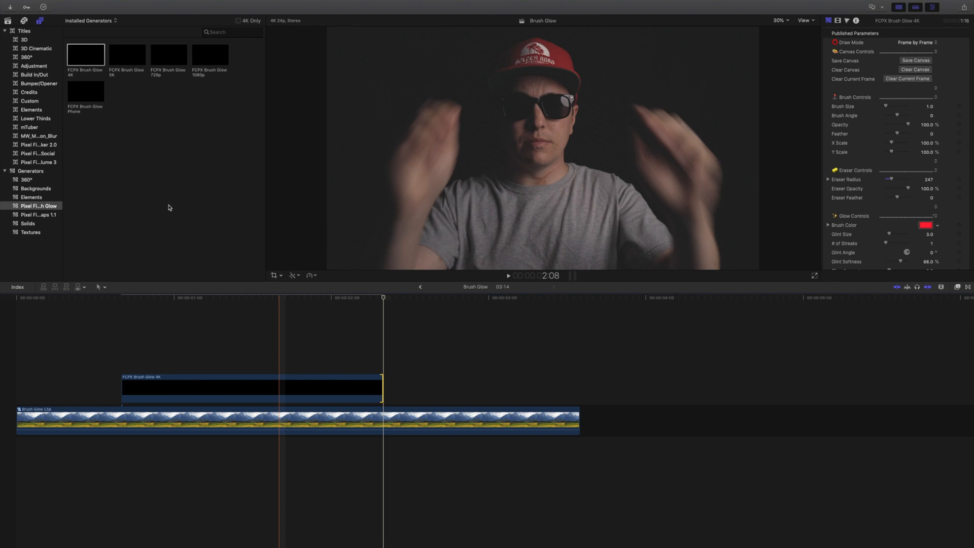
pyautogui.click(85, 53)
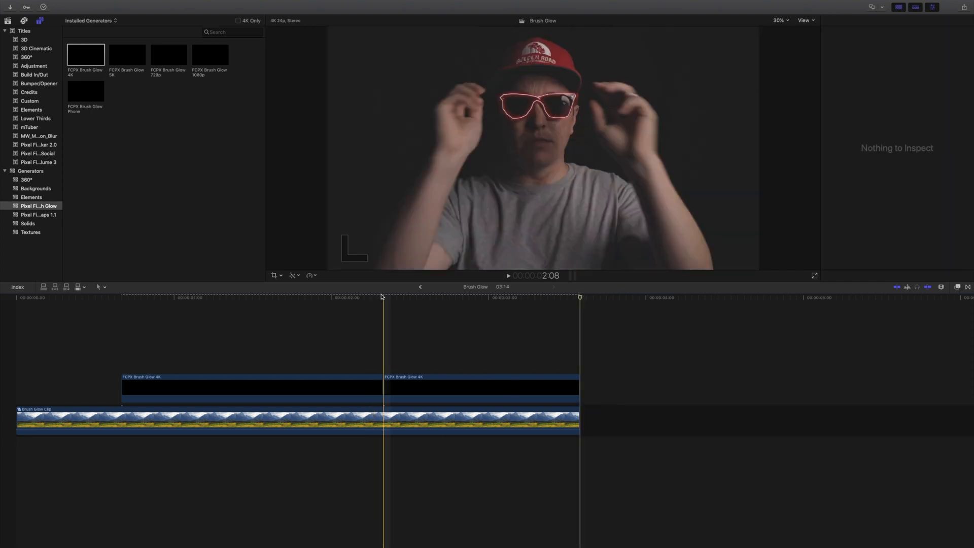
# - Give the second glow layer a blue brush with Brush Size 2.0
pyautogui.click(481, 386)
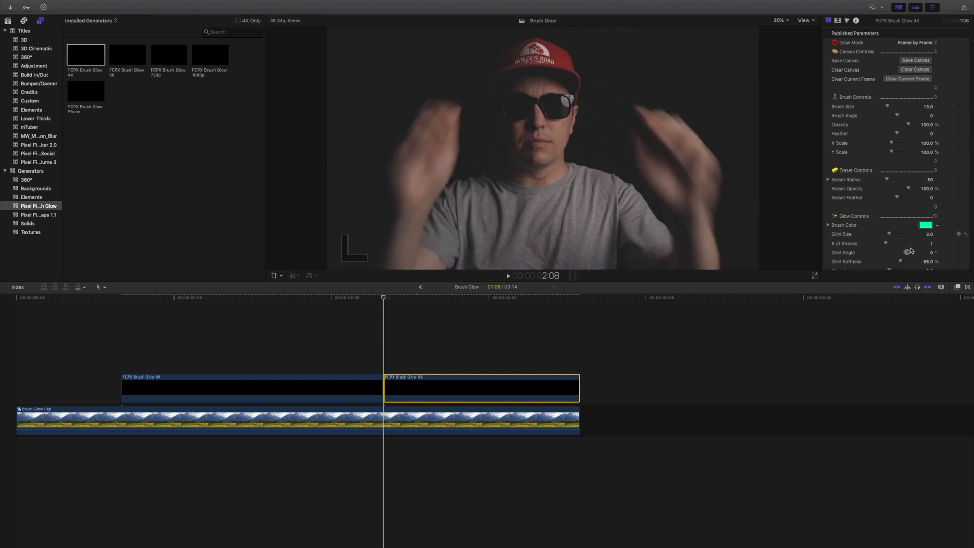
pyautogui.click(925, 226)
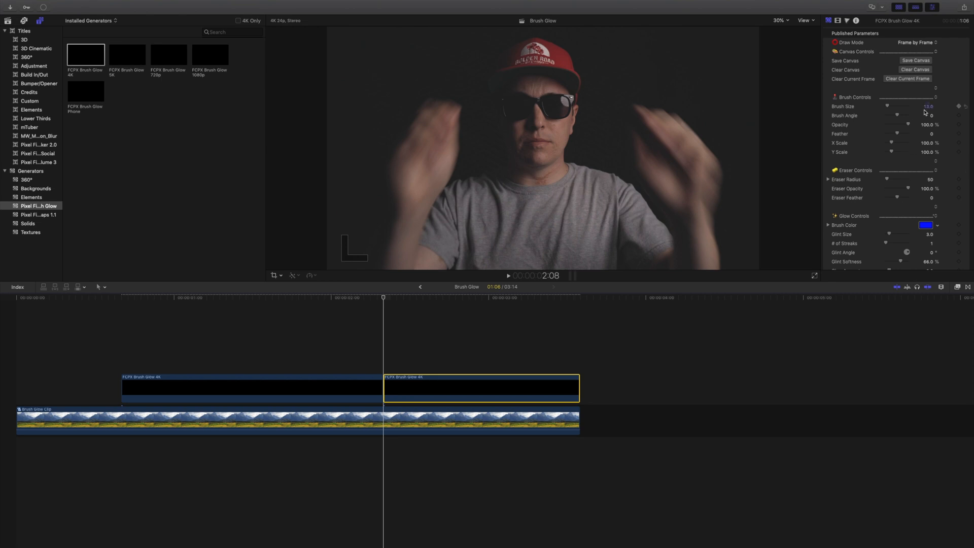
pyautogui.click(926, 107)
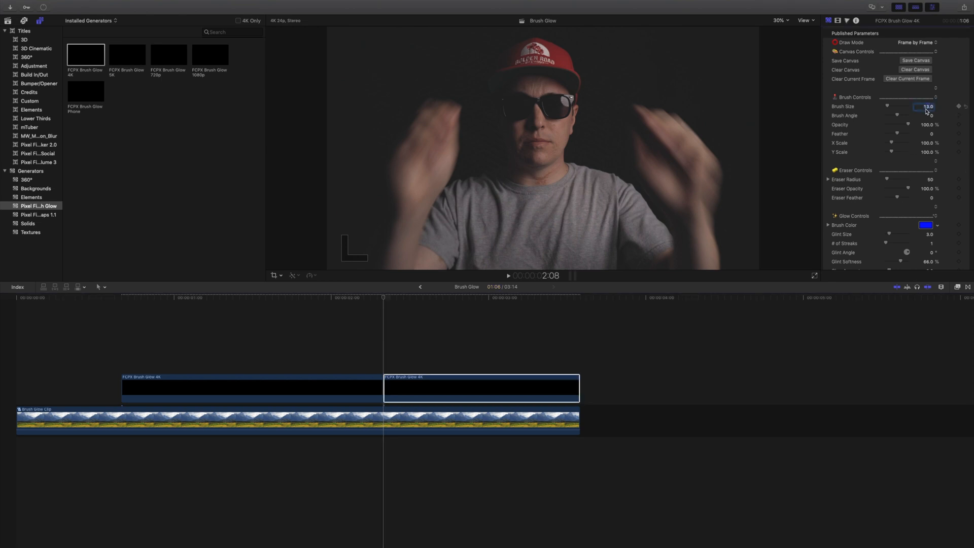
pyautogui.write('2.0')
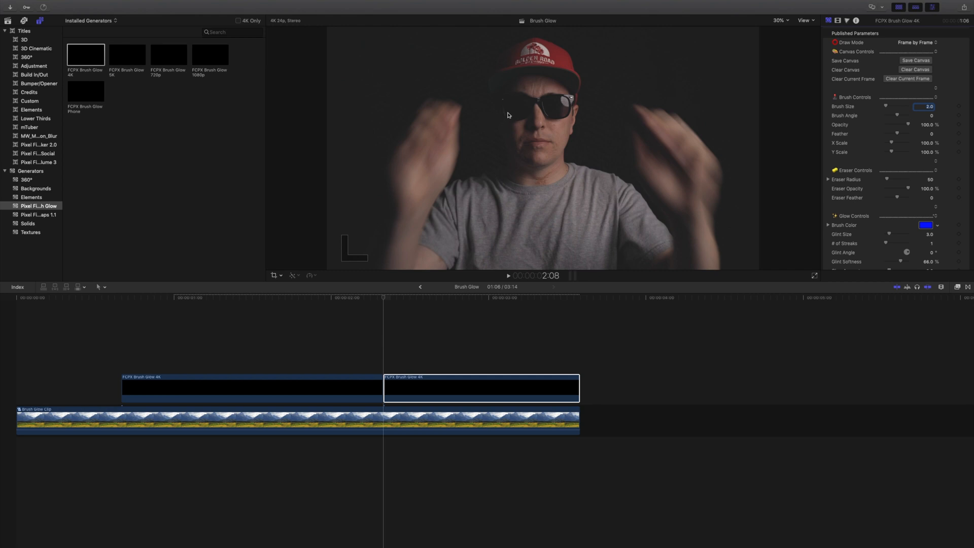
# - Draw thin blue glowing lines across the left lens
pyautogui.moveTo(509, 115); pyautogui.dragTo(527, 116)
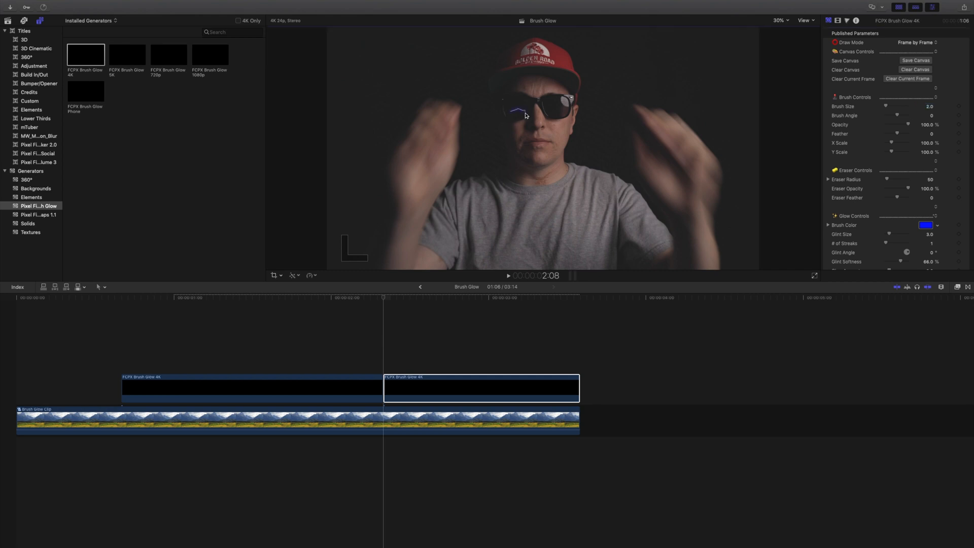
pyautogui.moveTo(524, 111); pyautogui.dragTo(512, 112)
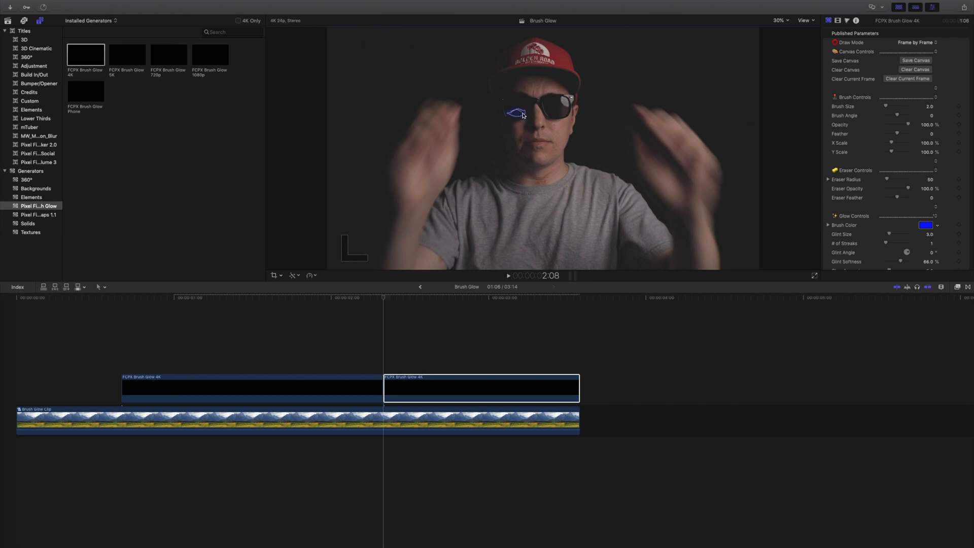
pyautogui.moveTo(710, 131)
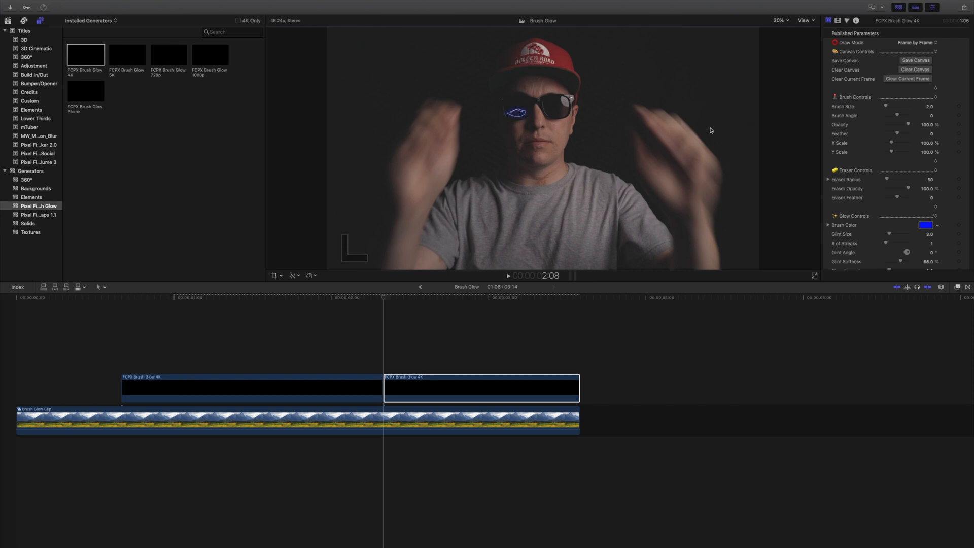